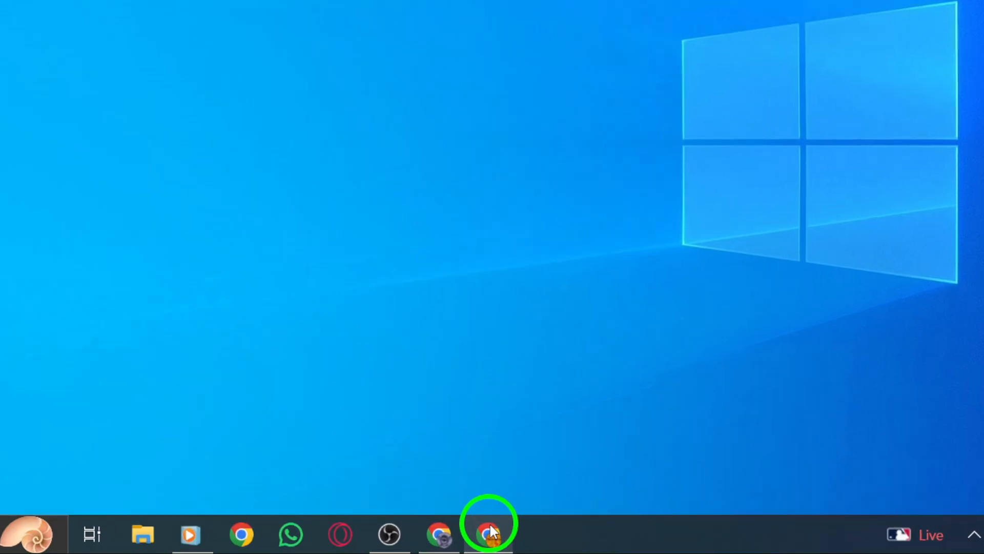
# - Bring up the Chrome window showing the Gmail inbox from the taskbar
pyautogui.click(488, 534)
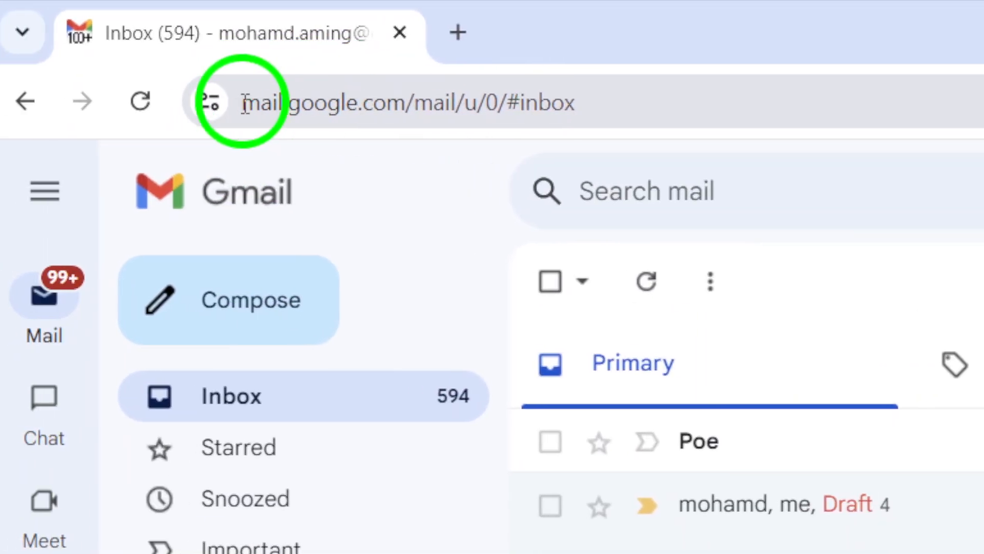
# - Reach Chrome's site settings page for mail.google.com via the site information icon
pyautogui.click(213, 102)
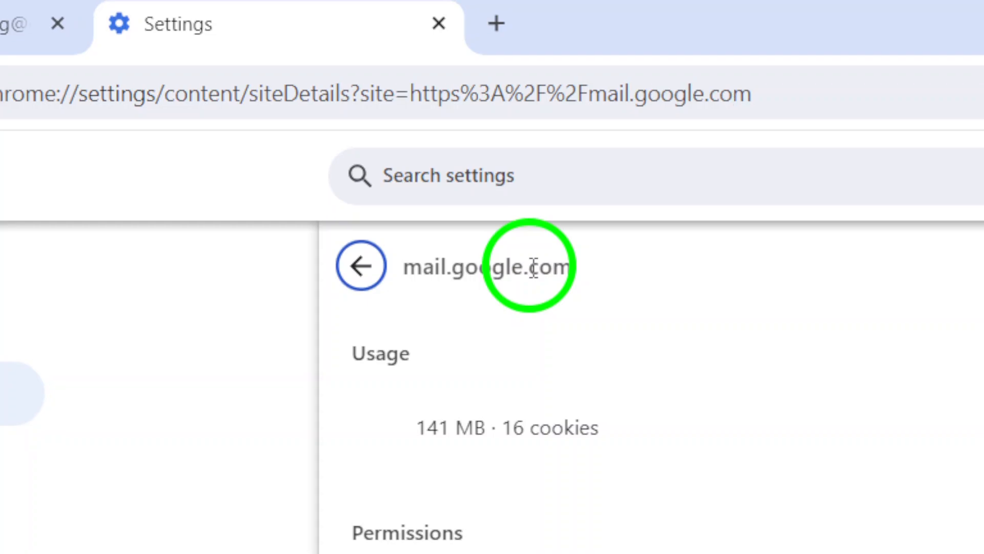
# - Scroll the mail.google.com settings down to the Permissions list with Microphone
pyautogui.scroll(-3)
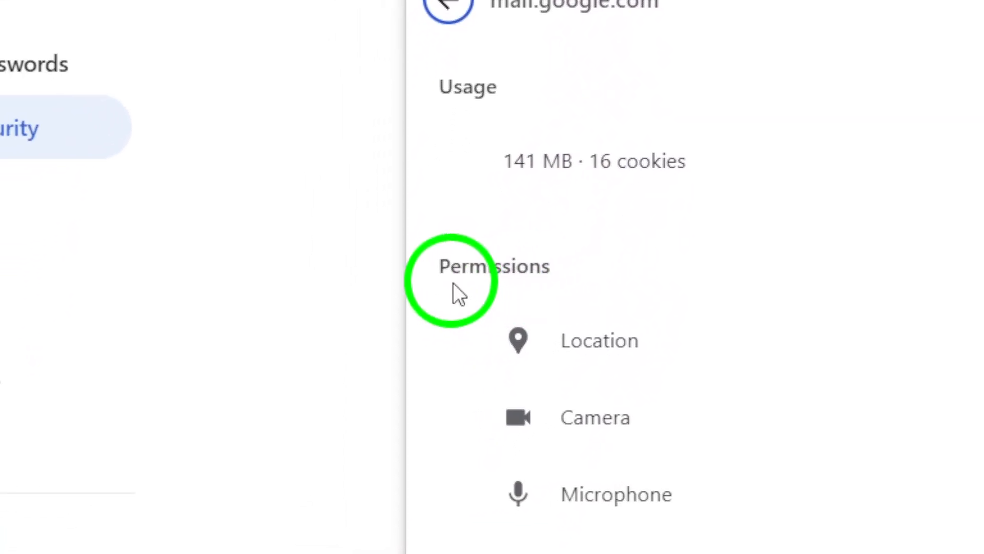
pyautogui.scroll(-3)
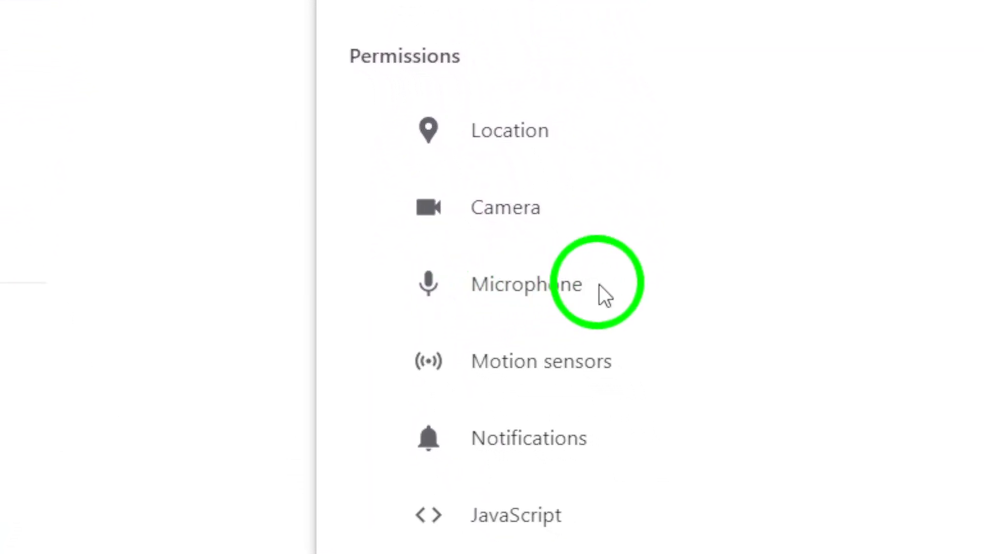
pyautogui.moveTo(515, 284)
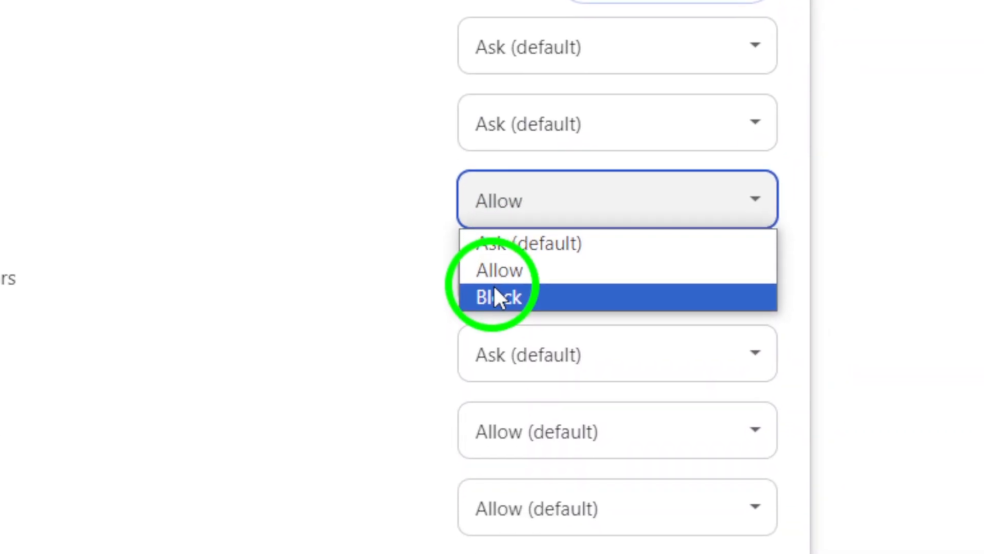
# - Set Microphone to Block for mail.google.com and return to the Gmail inbox
pyautogui.click(500, 296)
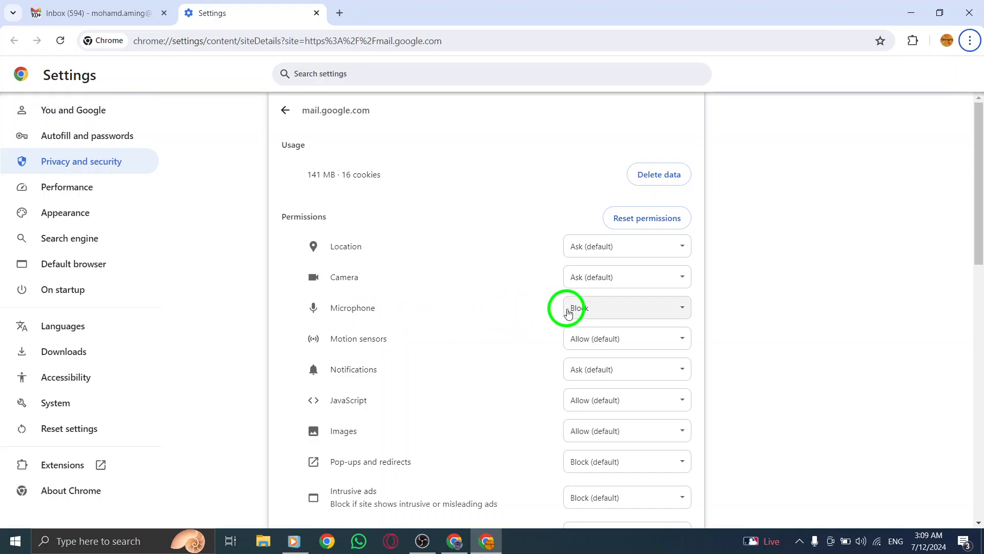
pyautogui.click(624, 308)
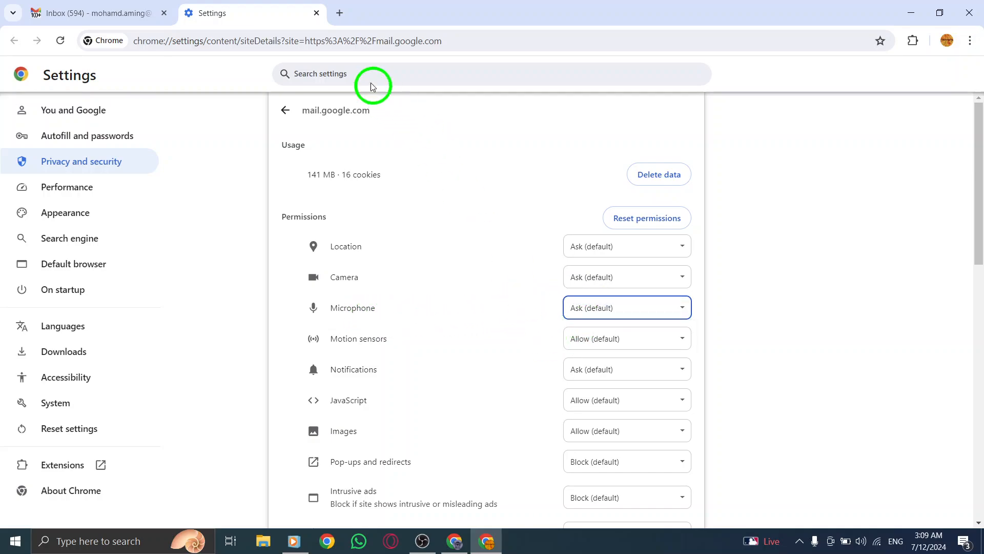
pyautogui.click(317, 13)
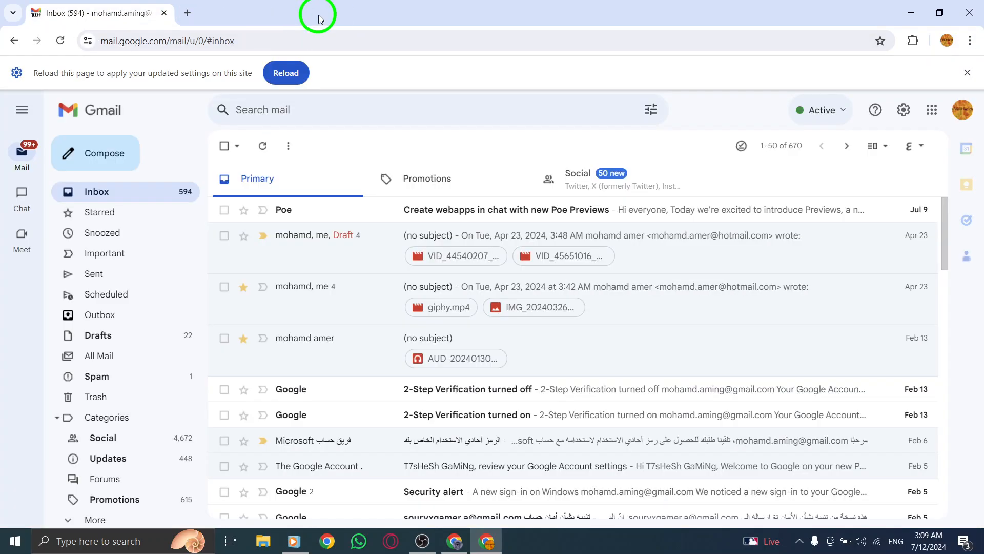